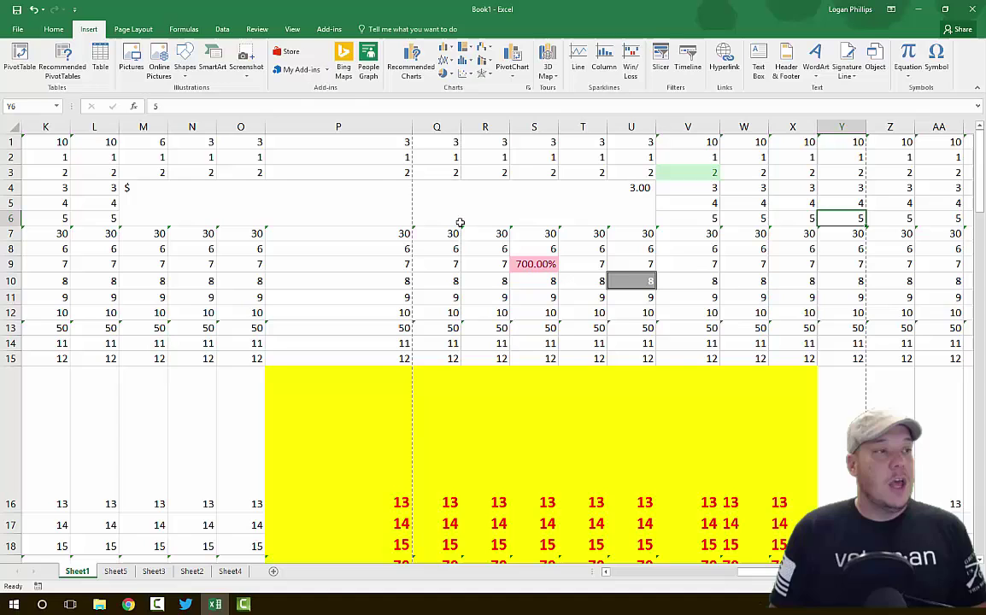
Switch the ribbon to the Formulas tab to show Function Library, Defined Names and Formula Auditing
{"action": "left_click", "coordinate": [179, 29]}
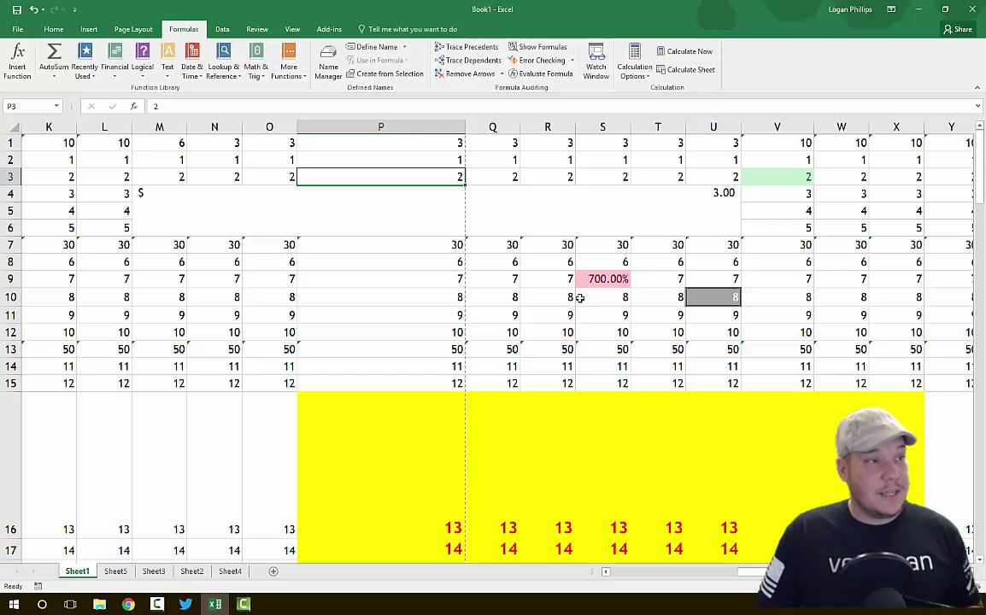